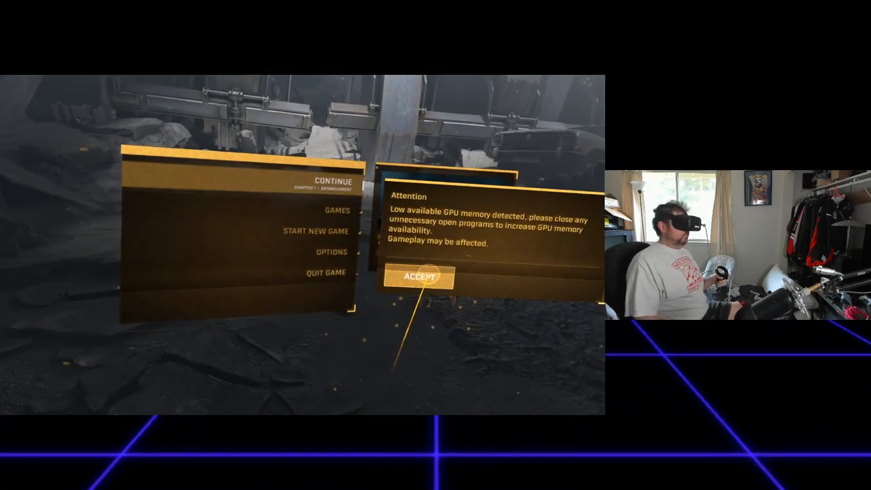
- Accept the low GPU memory Attention warning, leaving only the main menu open
left_click(419, 276)
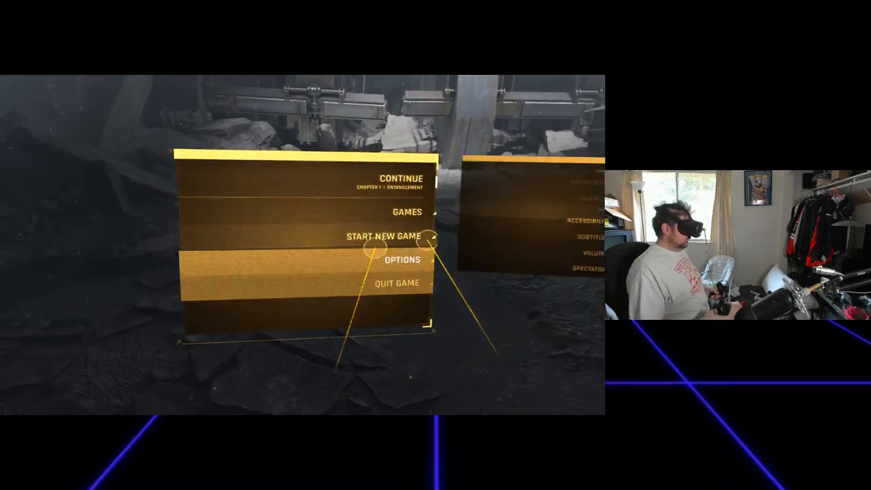